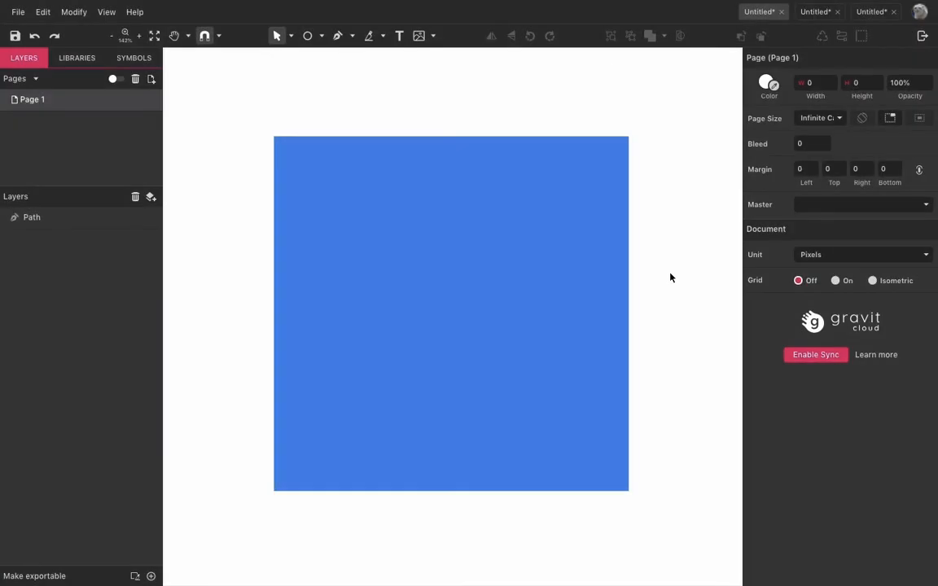
{"action": "mouse_move", "coordinate": [667, 281]}
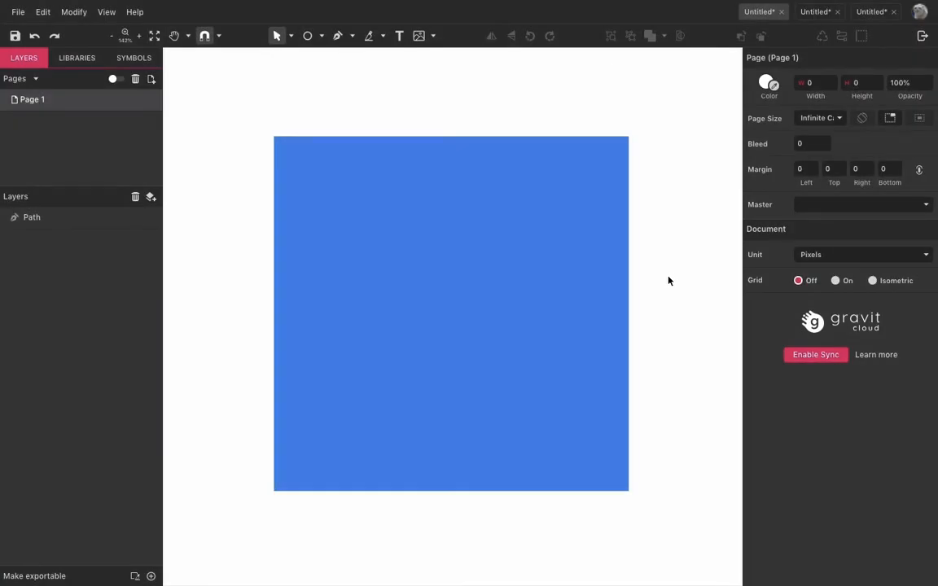
{"action": "mouse_move", "coordinate": [693, 283]}
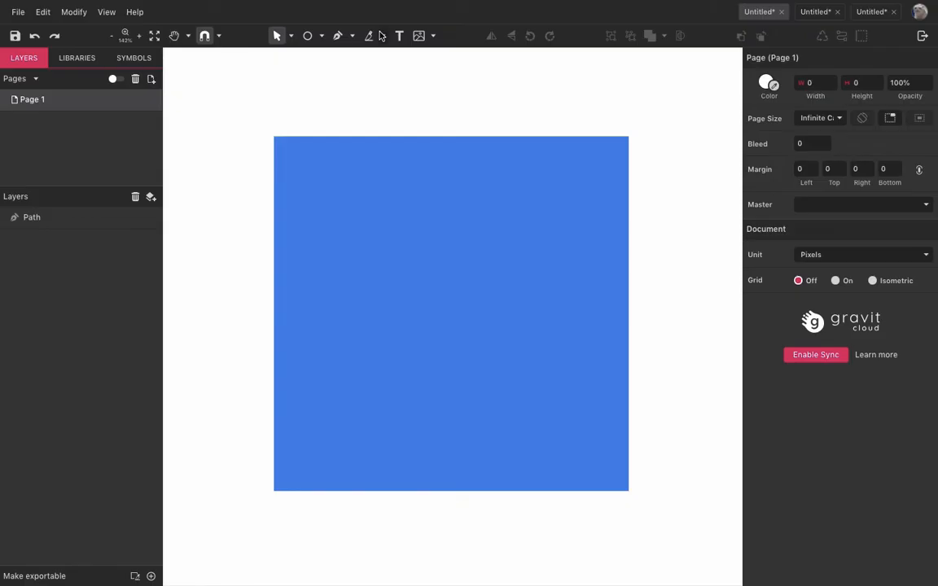
{"action": "mouse_move", "coordinate": [371, 36]}
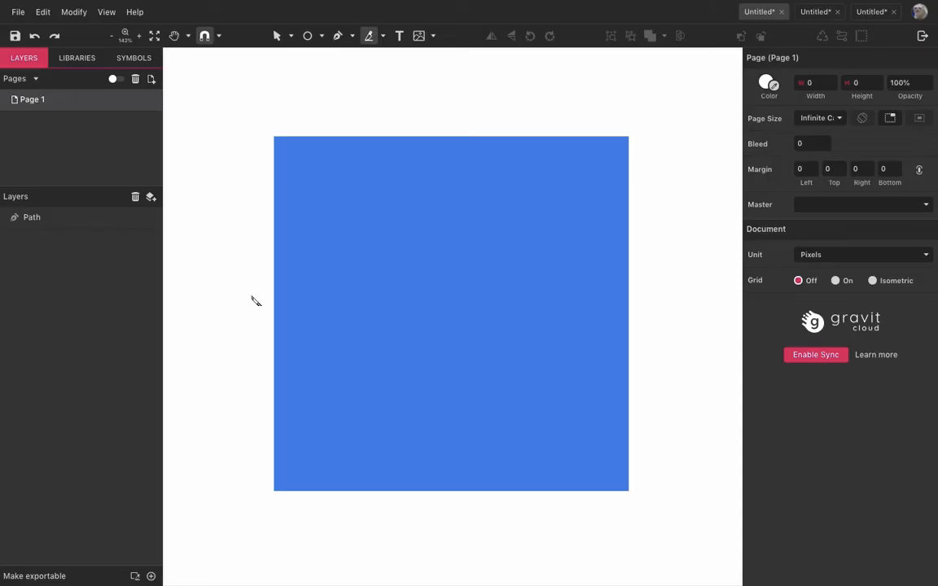
{"action": "mouse_move", "coordinate": [245, 316]}
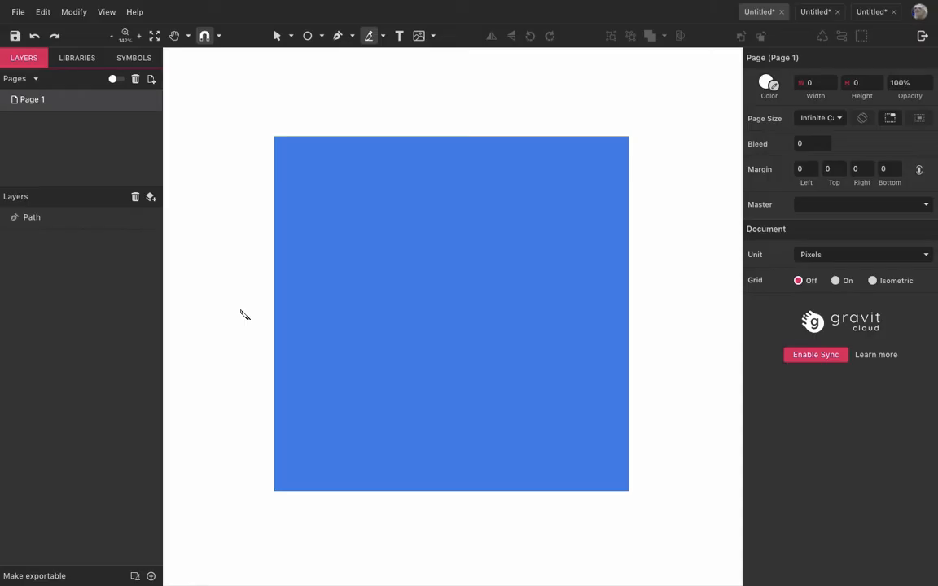
Slice the blue square into two pieces with one slanted knife cut, then deselect.
{"action": "left_click_drag", "start_coordinate": [238, 307], "coordinate": [720, 238]}
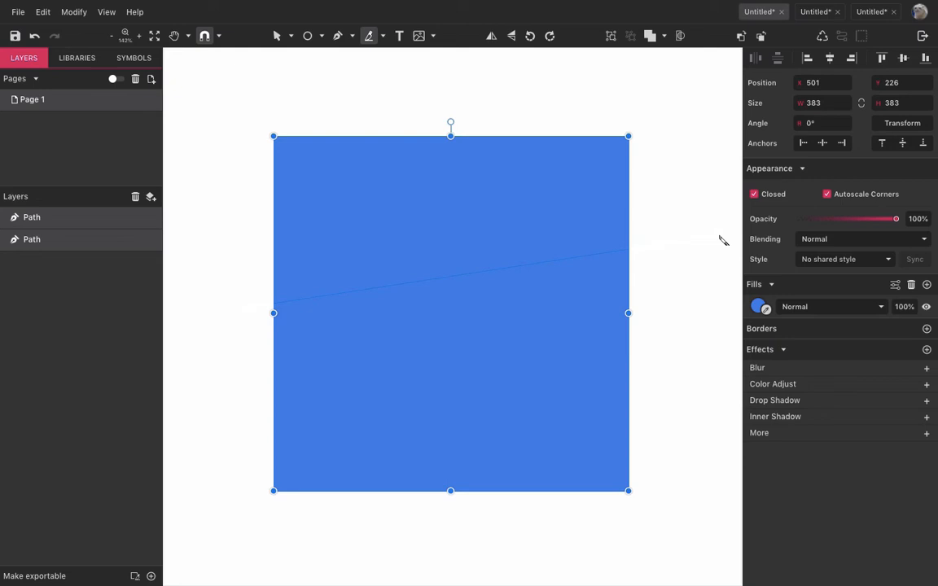
{"action": "left_click", "coordinate": [421, 181]}
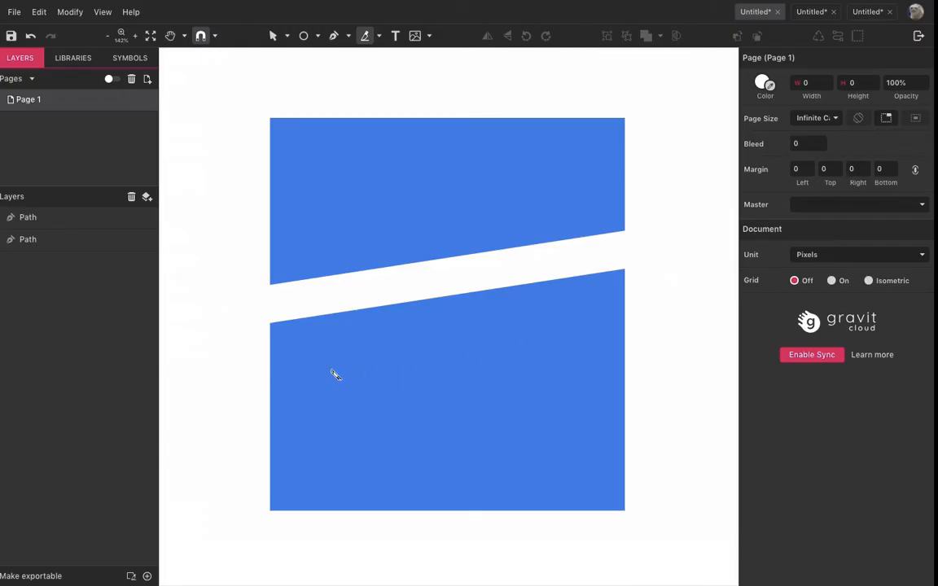
Cut the lower blue piece along a zigzag line, then deselect the pieces.
{"action": "left_click_drag", "start_coordinate": [237, 429], "coordinate": [309, 400]}
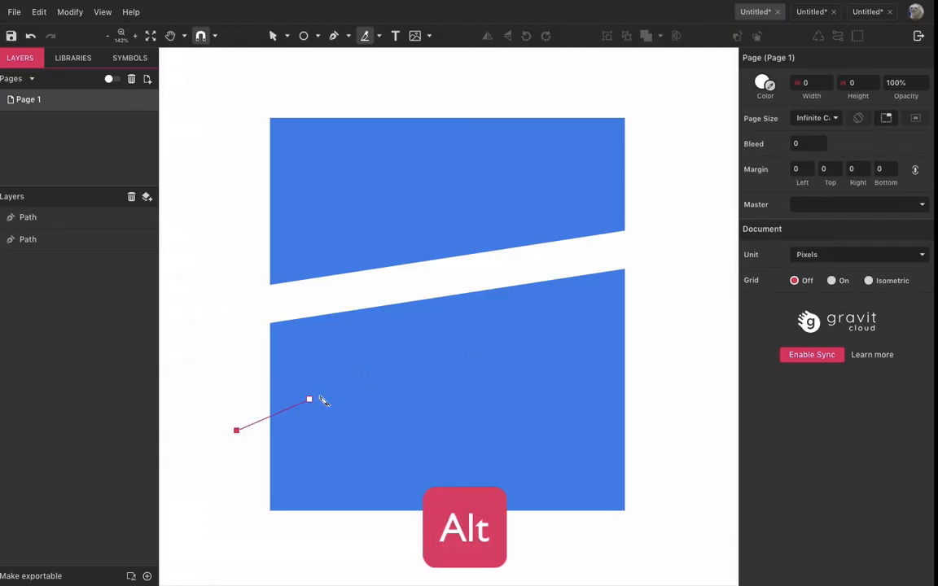
{"action": "left_click", "coordinate": [511, 346]}
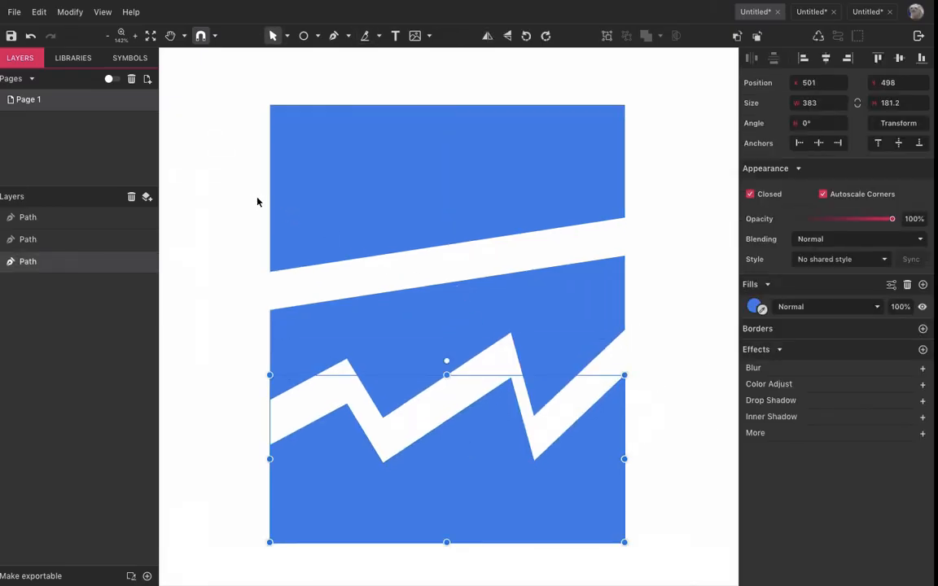
{"action": "left_click", "coordinate": [412, 184]}
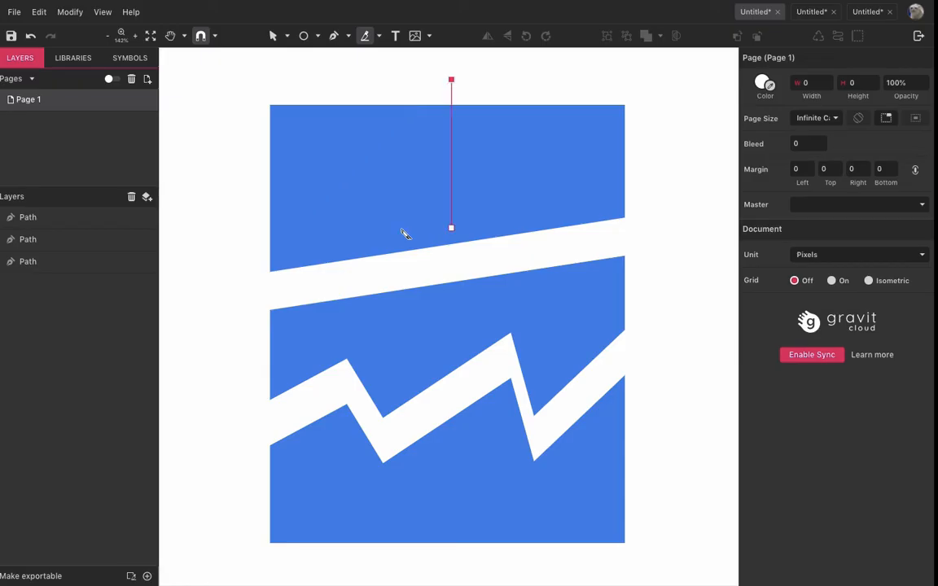
Knife-cut down through the middle of the top blue piece.
{"action": "left_click_drag", "start_coordinate": [452, 228], "coordinate": [275, 256]}
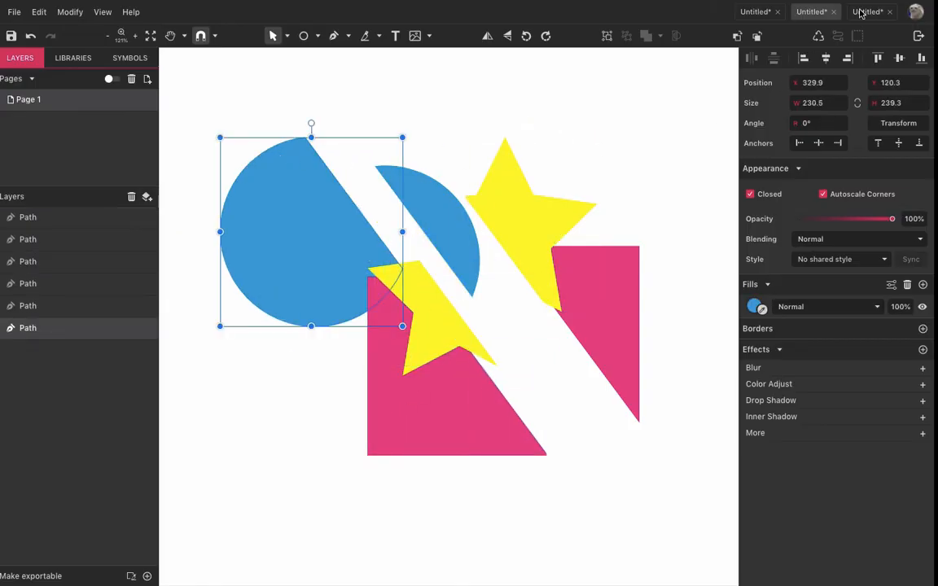
Switch to the third Untitled document holding the purple circle.
{"action": "left_click", "coordinate": [870, 12]}
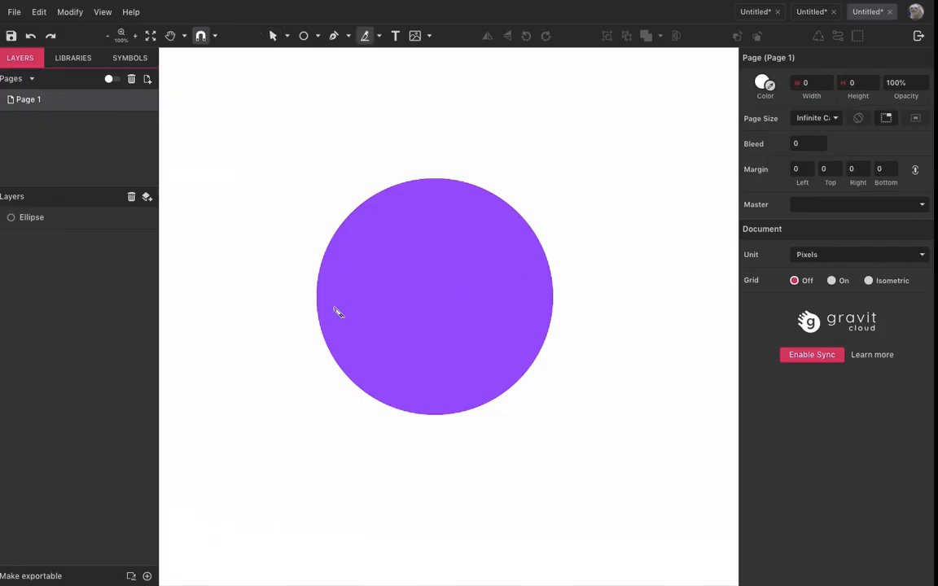
Hold Alt and lay a straight cutting line across the purple circle.
{"action": "key", "text": "alt"}
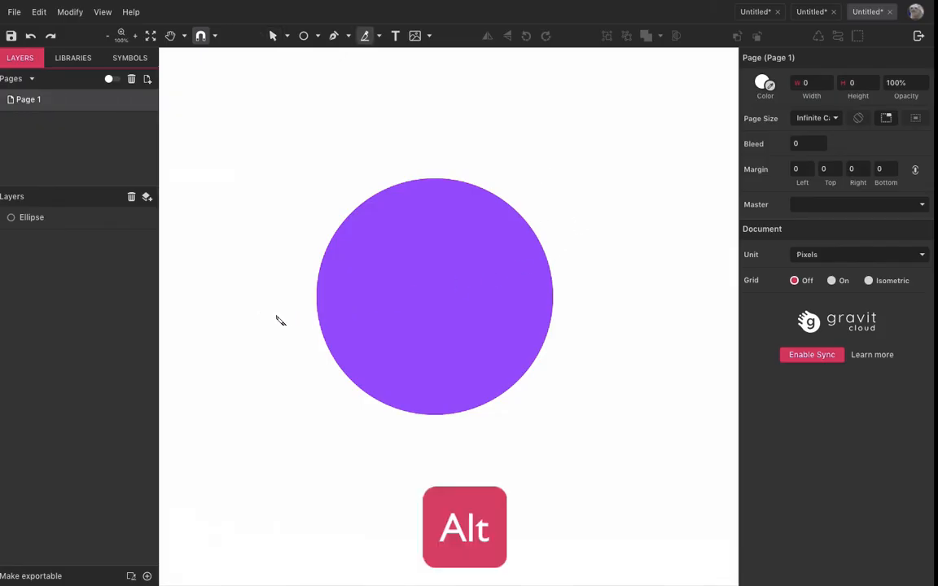
{"action": "left_click_drag", "start_coordinate": [275, 317], "coordinate": [604, 236]}
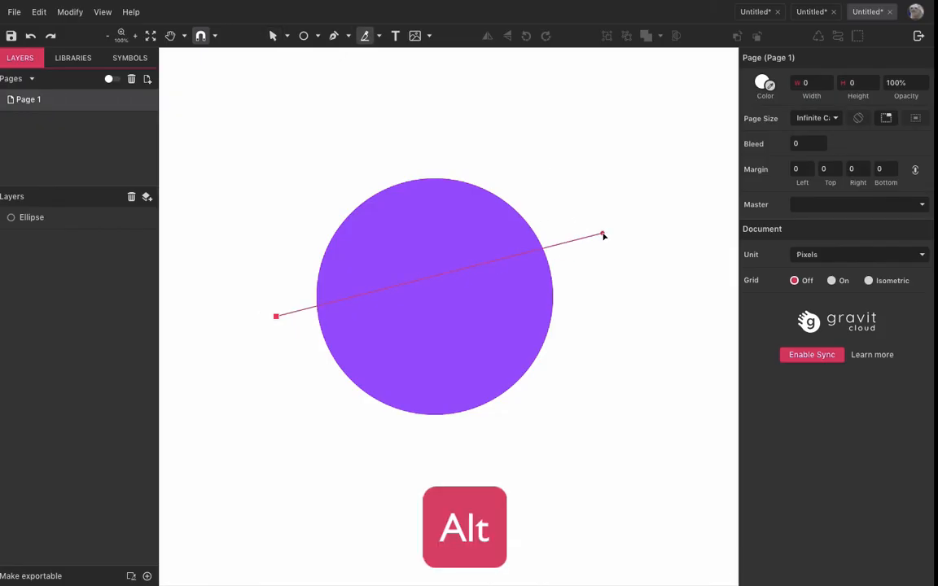